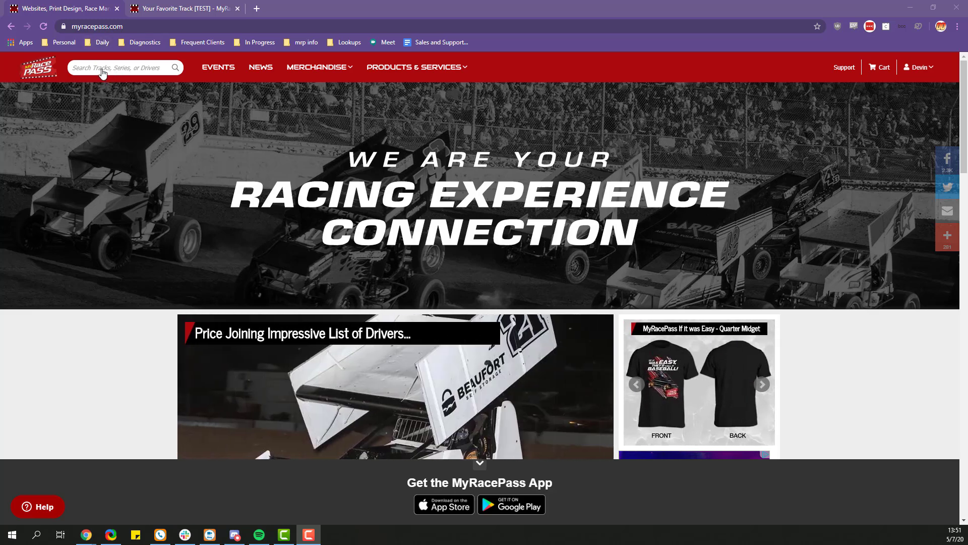
Search the site for 'your favorite track' to find the Lincoln, NE track
{"action": "left_click", "coordinate": [118, 67]}
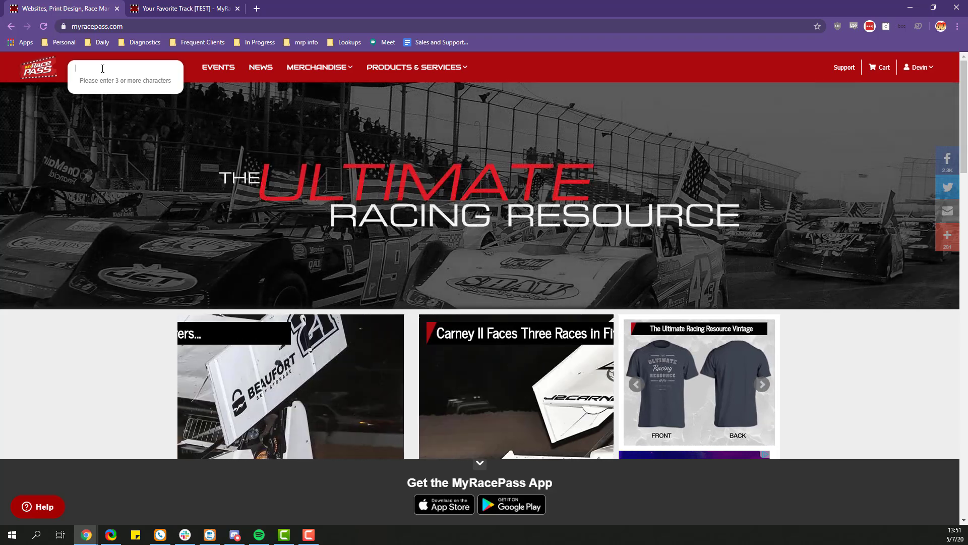
{"action": "type", "text": "y"}
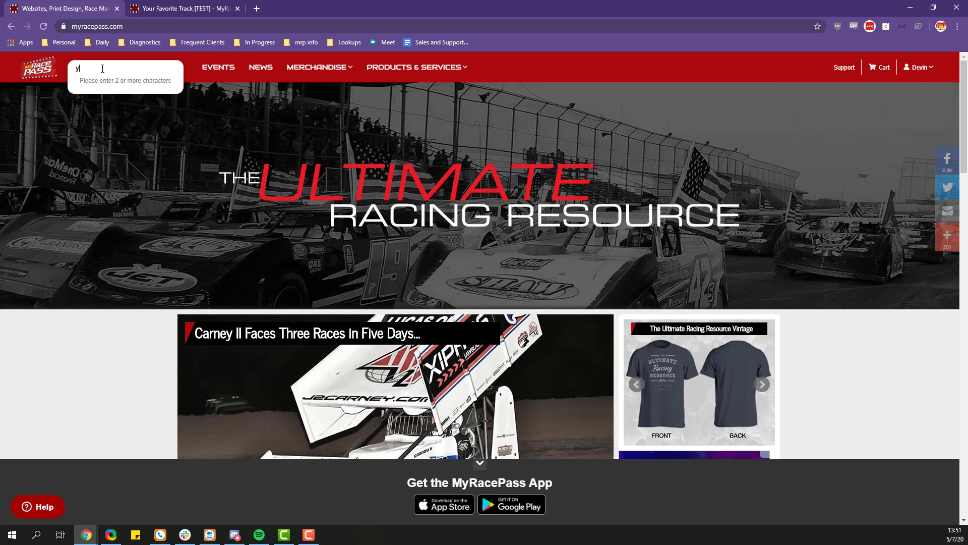
{"action": "type", "text": "your favorite"}
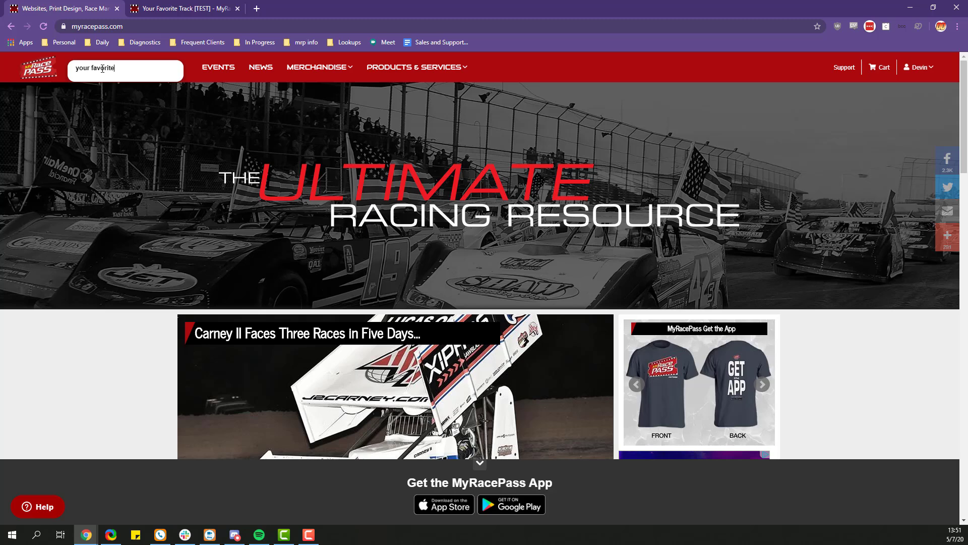
{"action": "type", "text": "track"}
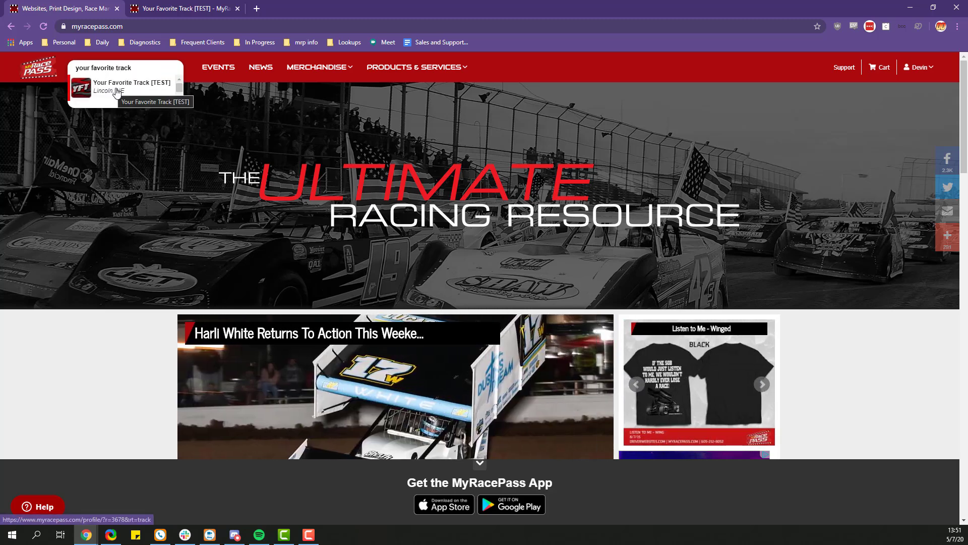
Open the Your Favorite Track [TEST] result and scroll to its Registrations section
{"action": "left_click", "coordinate": [132, 86]}
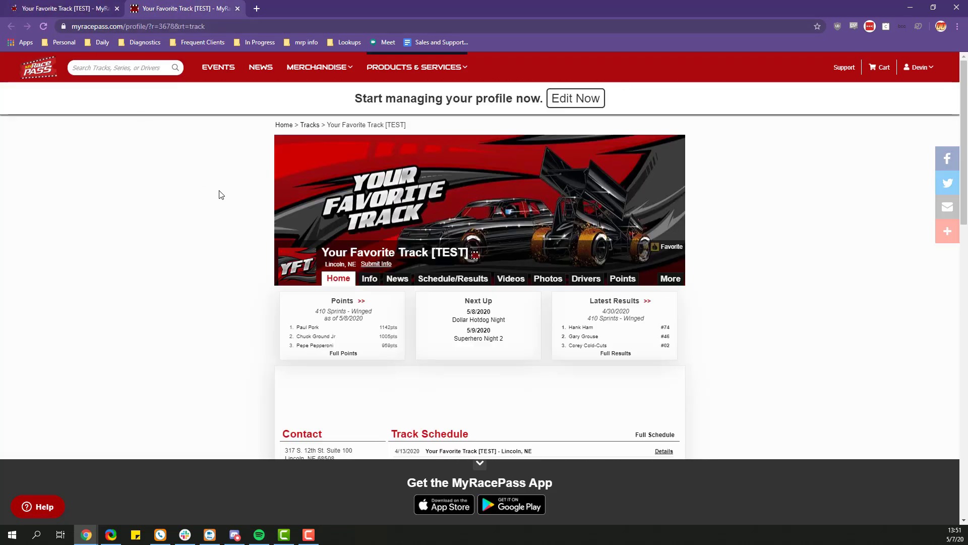
{"action": "scroll", "scroll_direction": "down", "scroll_amount": 3}
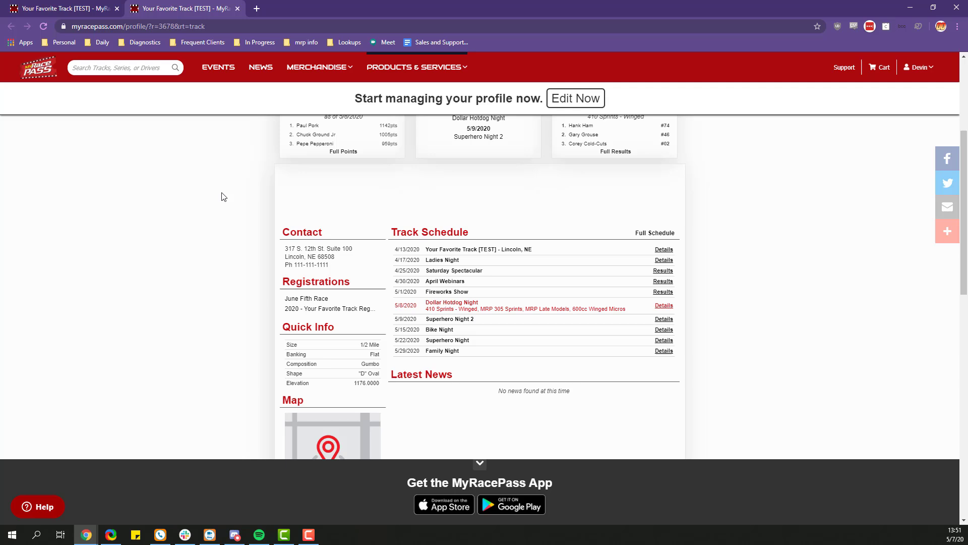
{"action": "mouse_move", "coordinate": [267, 173]}
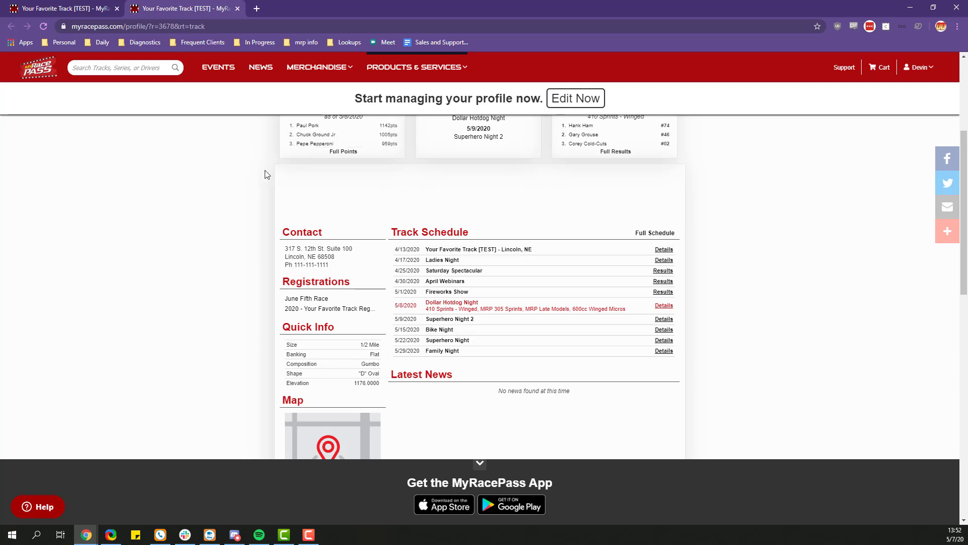
{"action": "mouse_move", "coordinate": [286, 314]}
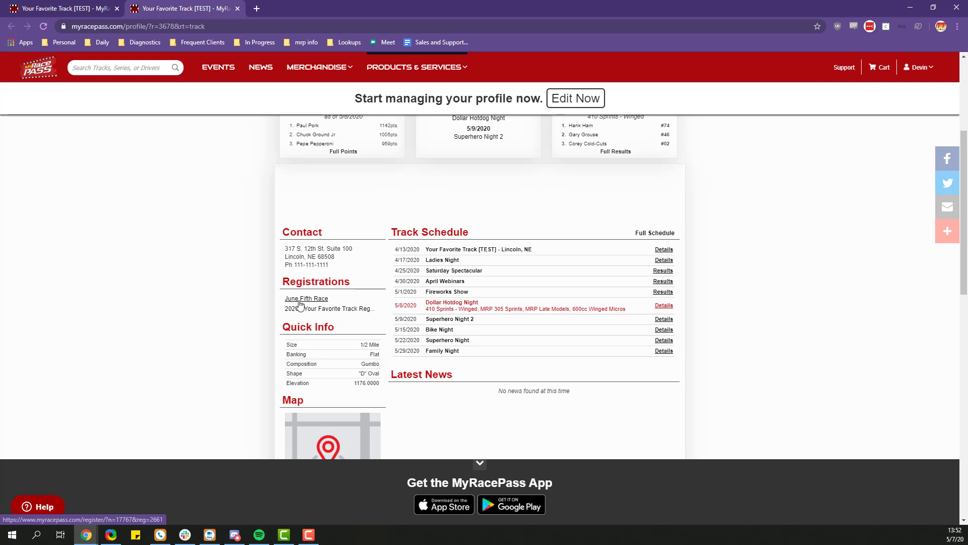
{"action": "left_click", "coordinate": [305, 298]}
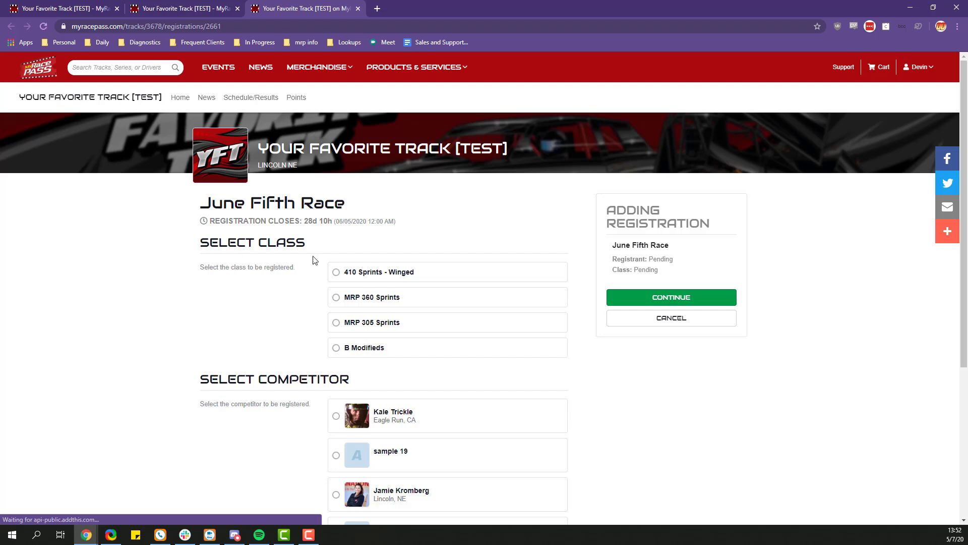
{"action": "scroll", "scroll_direction": "down", "scroll_amount": 3}
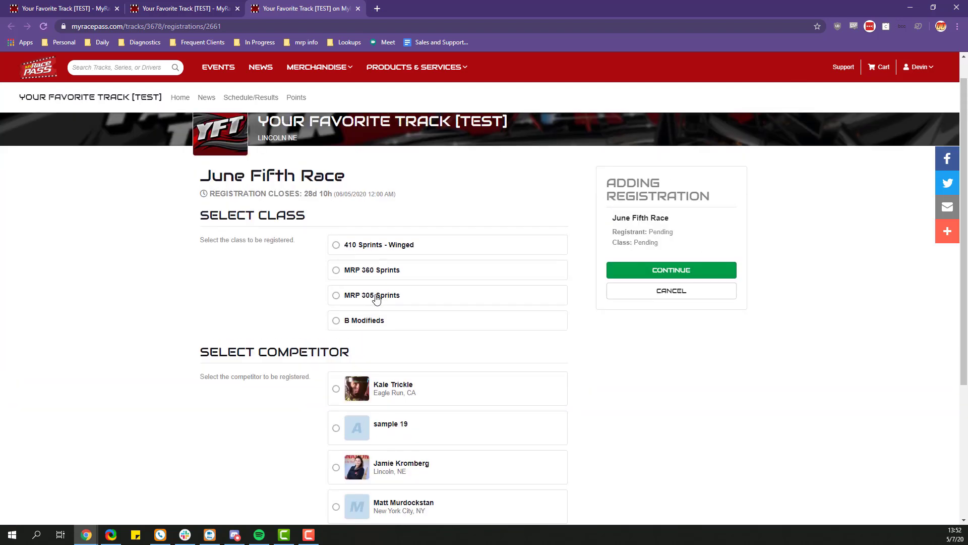
{"action": "left_click", "coordinate": [336, 272]}
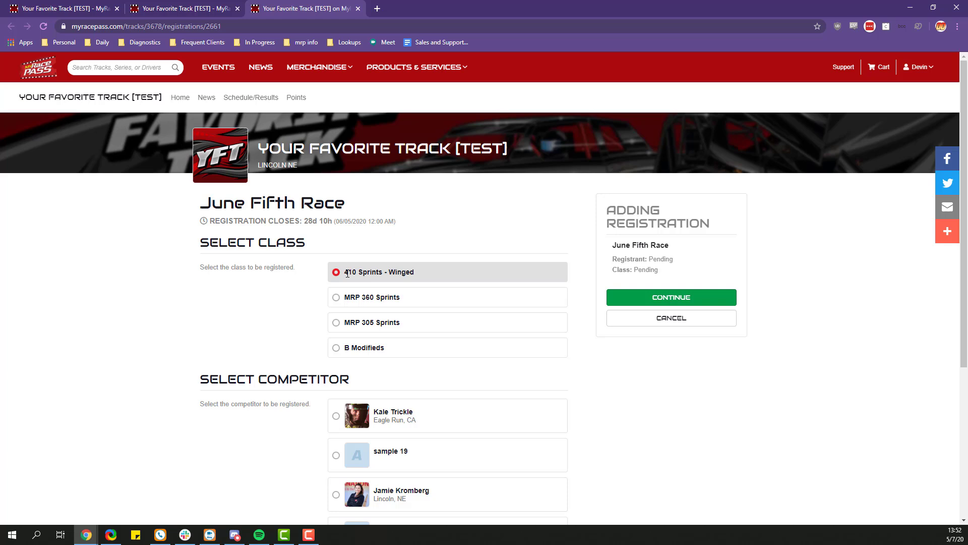
{"action": "left_click", "coordinate": [336, 416]}
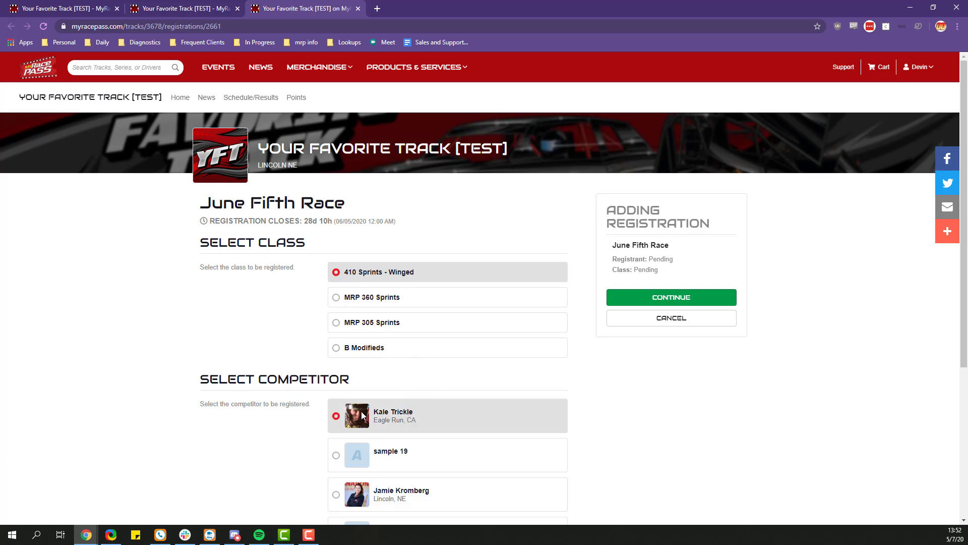
{"action": "left_click", "coordinate": [671, 297]}
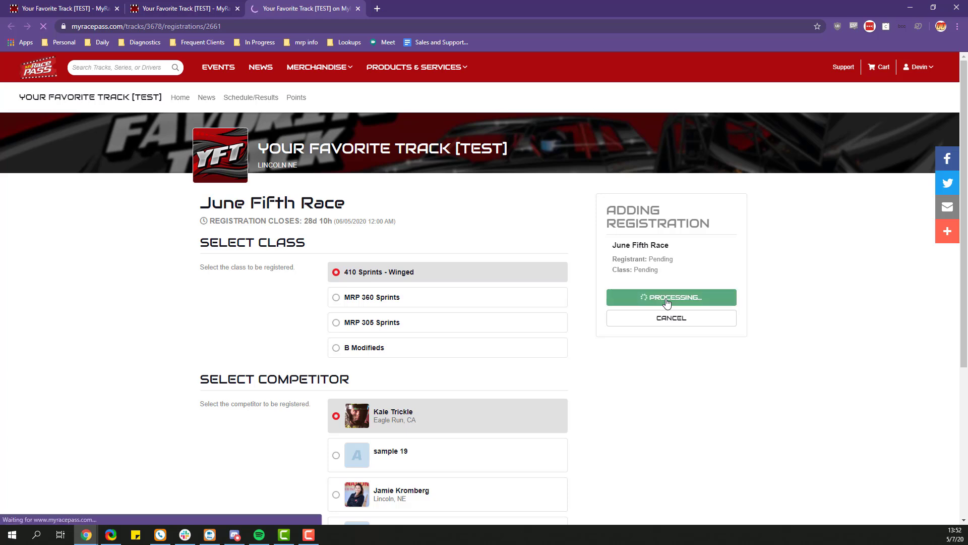
{"action": "left_click", "coordinate": [671, 297]}
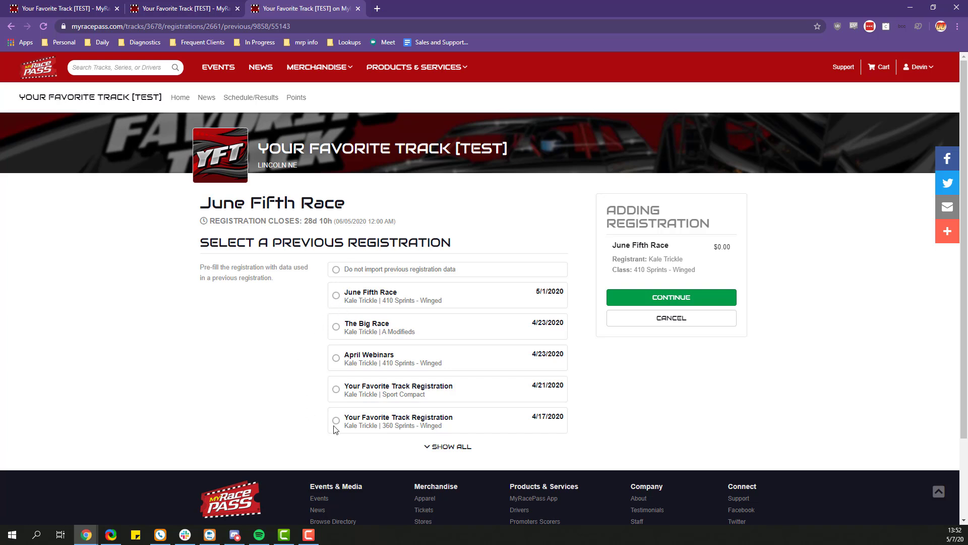
Pre-fill from the earlier June Fifth Race registration and submit the form details
{"action": "left_click", "coordinate": [336, 296]}
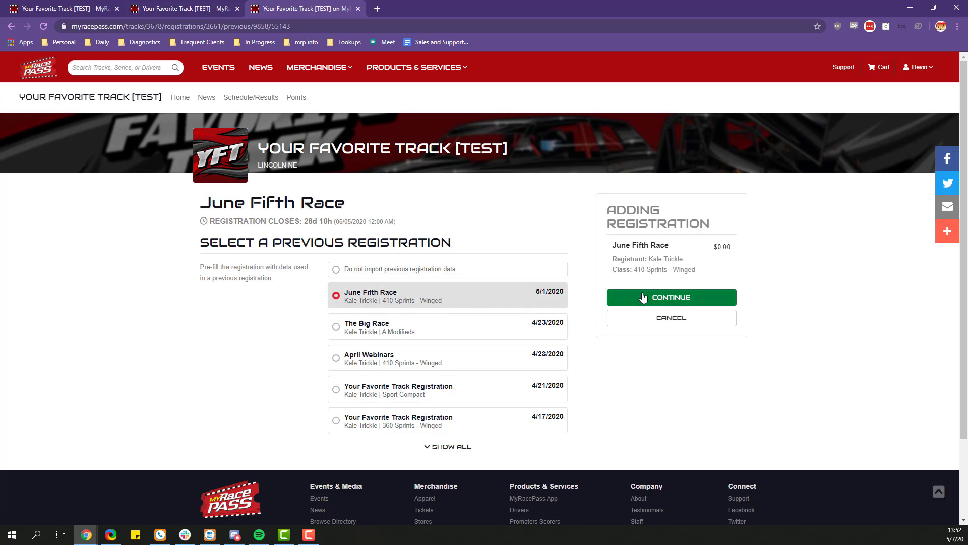
{"action": "left_click", "coordinate": [671, 297]}
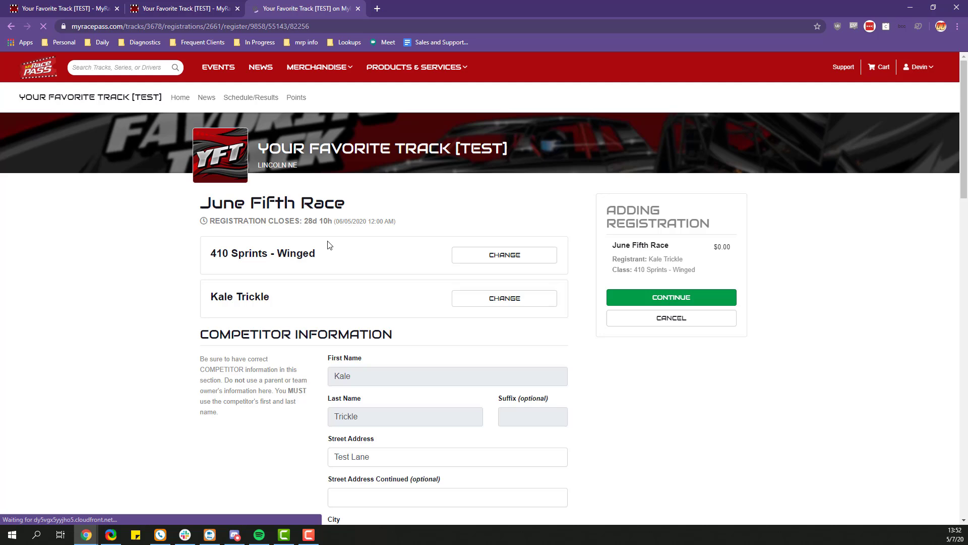
{"action": "scroll", "scroll_direction": "down", "scroll_amount": 3}
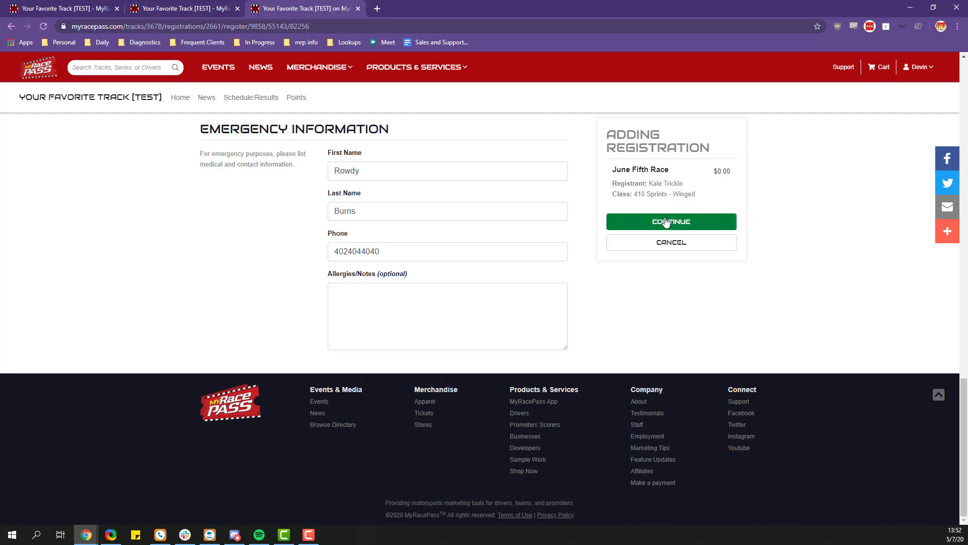
{"action": "left_click", "coordinate": [671, 222]}
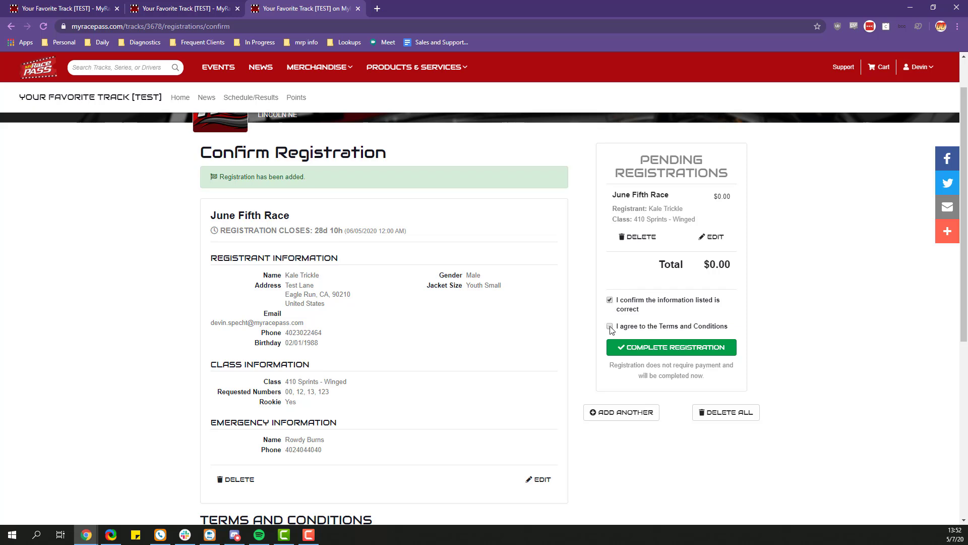
Agree to the Terms and Conditions, complete registration, and reopen the June Fifth Race link
{"action": "left_click", "coordinate": [608, 327]}
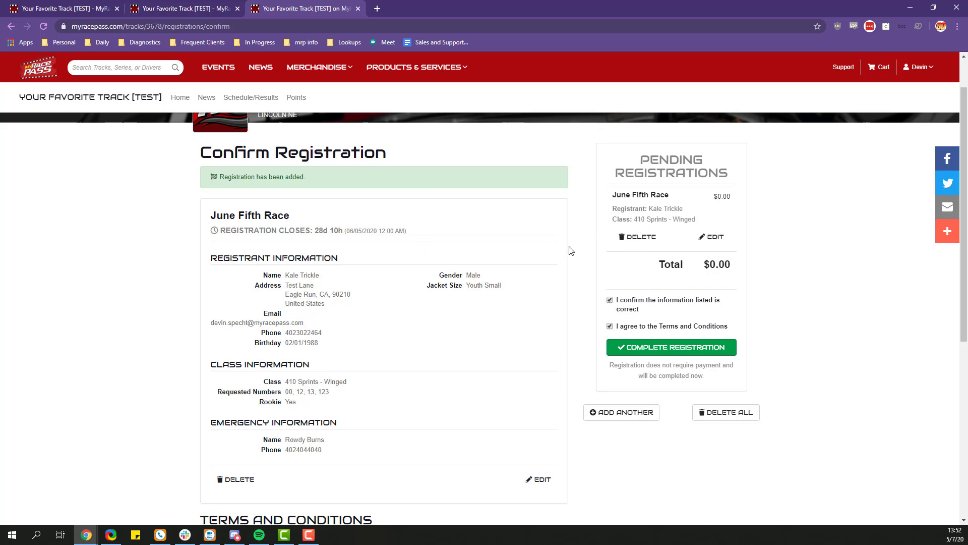
{"action": "mouse_move", "coordinate": [654, 354]}
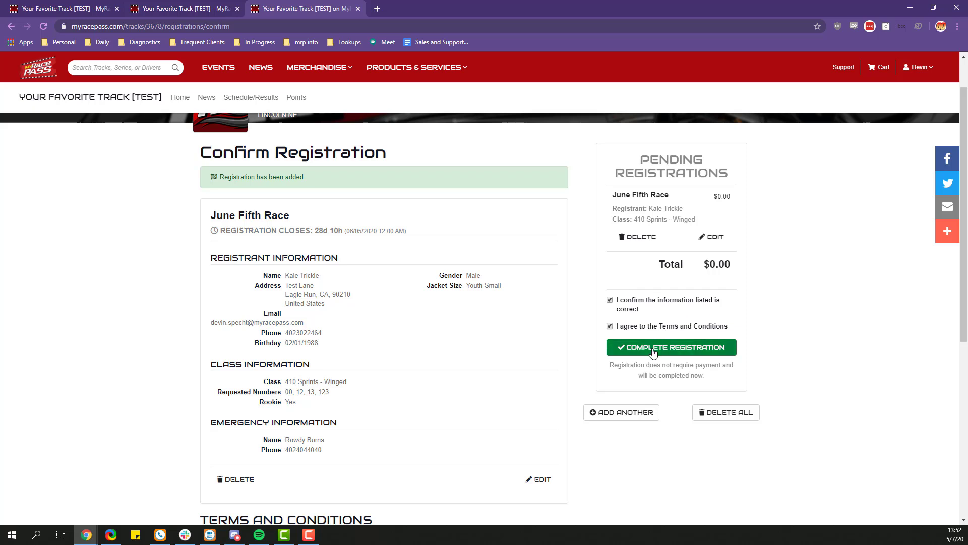
{"action": "left_click", "coordinate": [670, 347]}
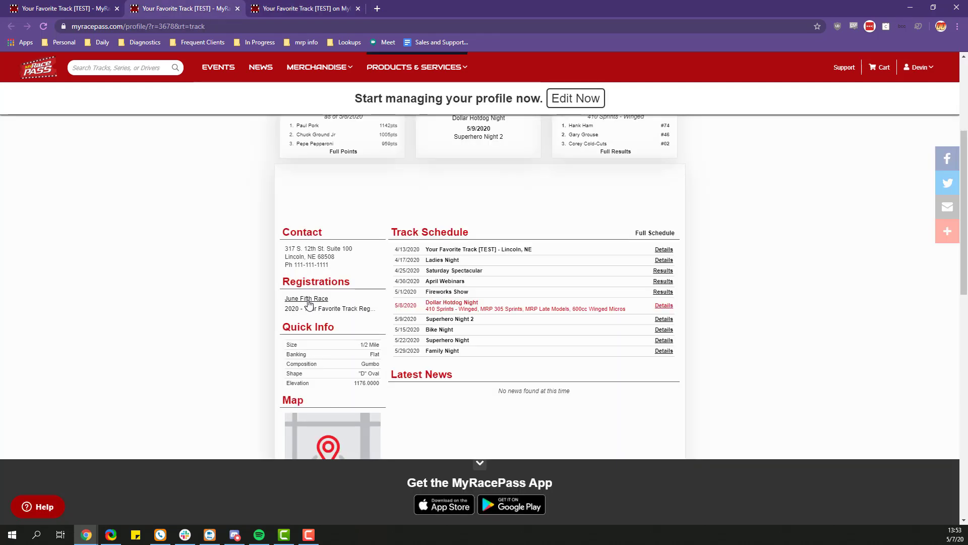
{"action": "left_click", "coordinate": [306, 298]}
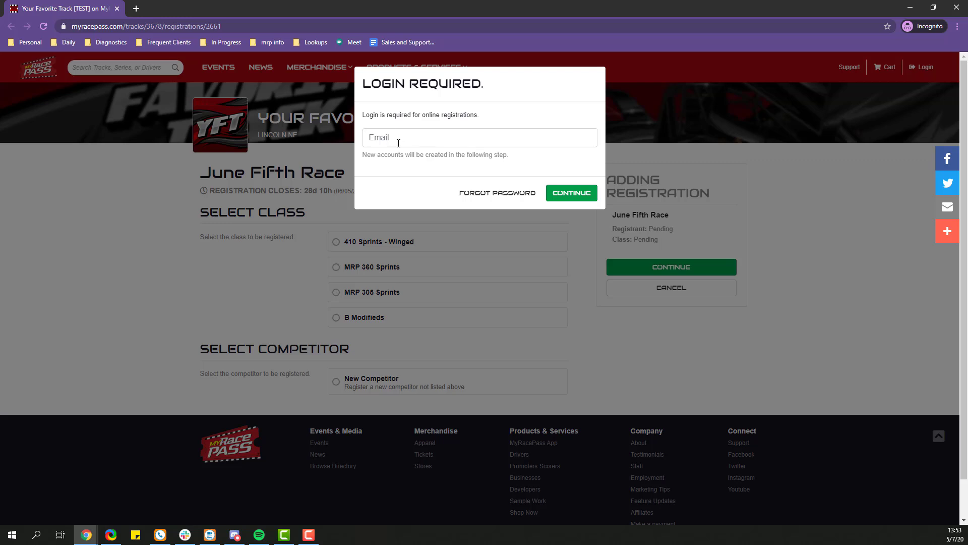
{"action": "mouse_move", "coordinate": [456, 153]}
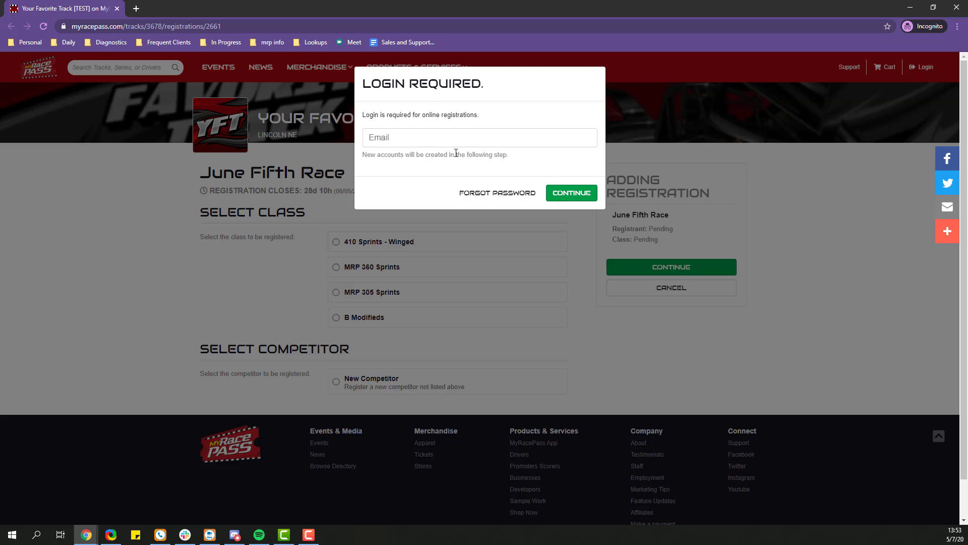
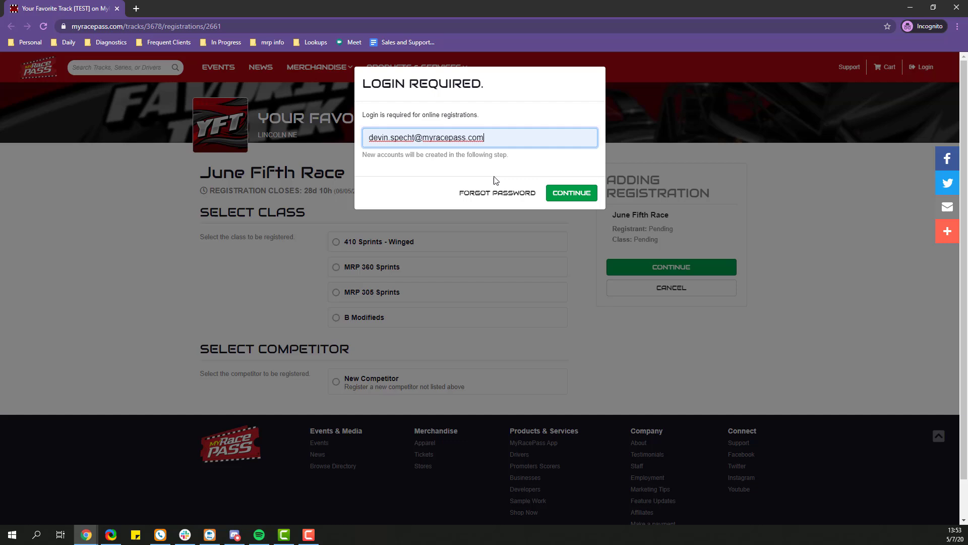
Continue with the email, log in, then go back to the password page
{"action": "left_click", "coordinate": [570, 192]}
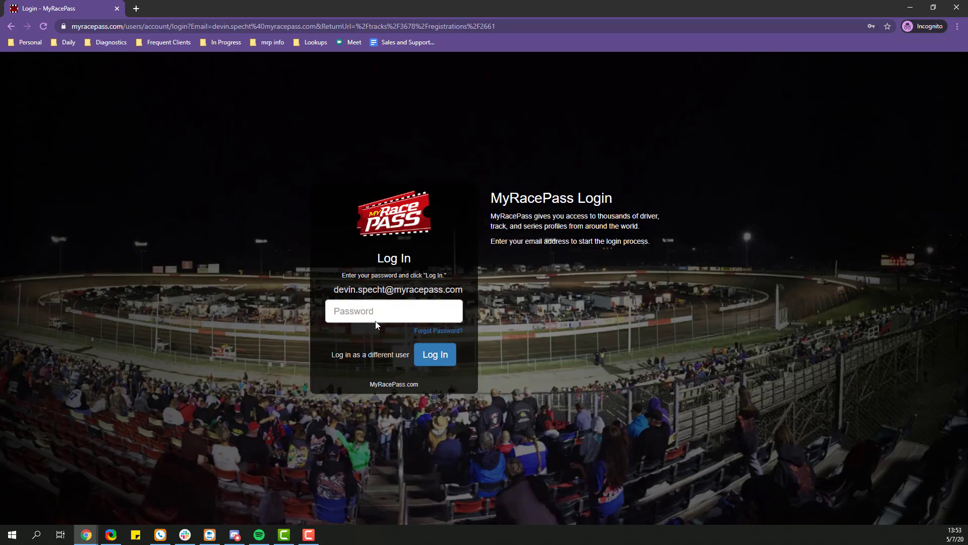
{"action": "left_click", "coordinate": [434, 354]}
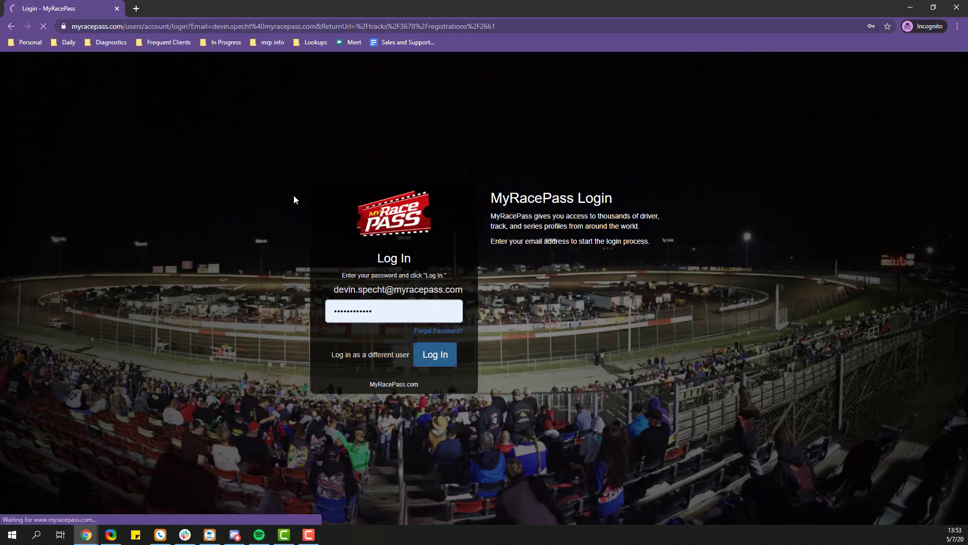
{"action": "left_click", "coordinate": [434, 354]}
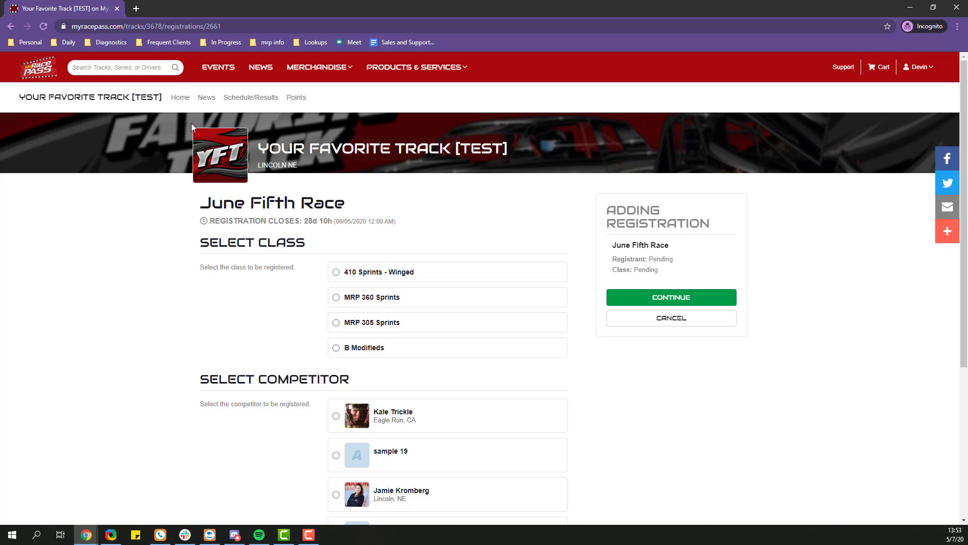
{"action": "left_click", "coordinate": [671, 297]}
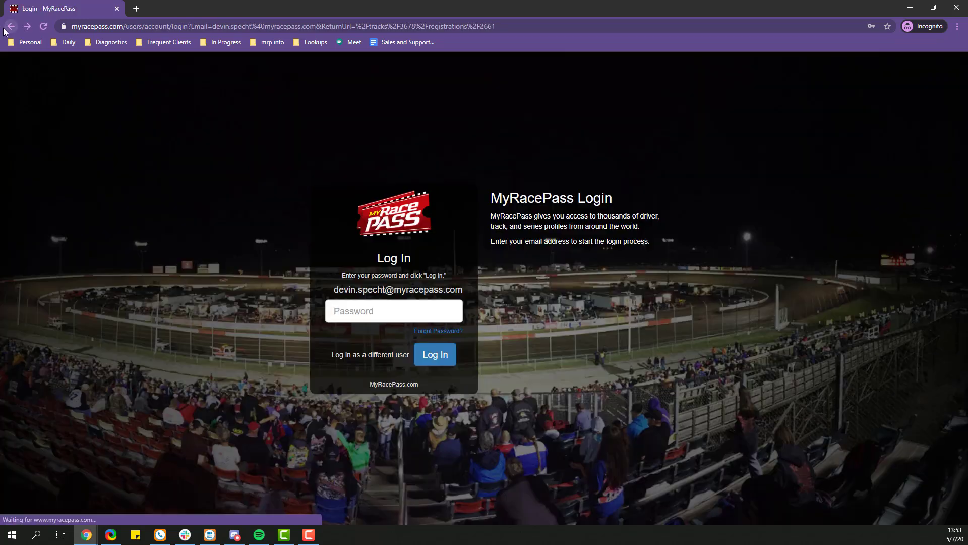